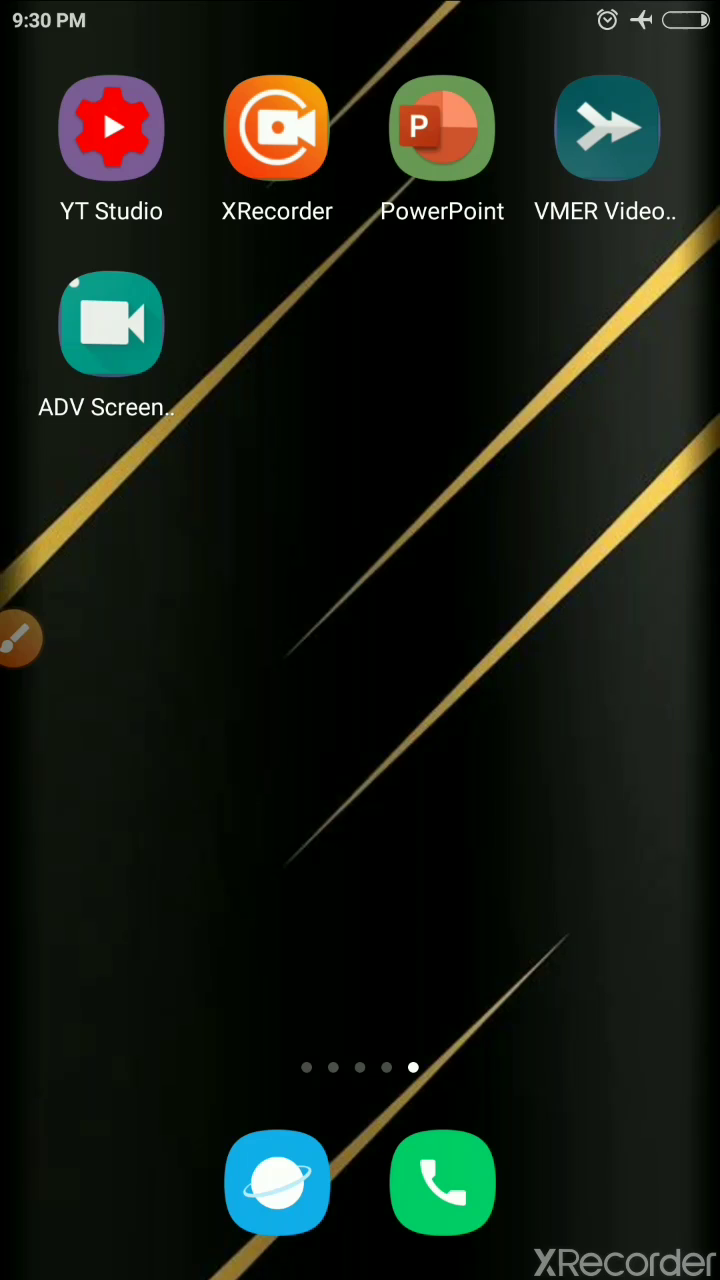
- Open XRecorder's screen-drawing brush panel over the home screen, with red ink selected
click(20, 638)
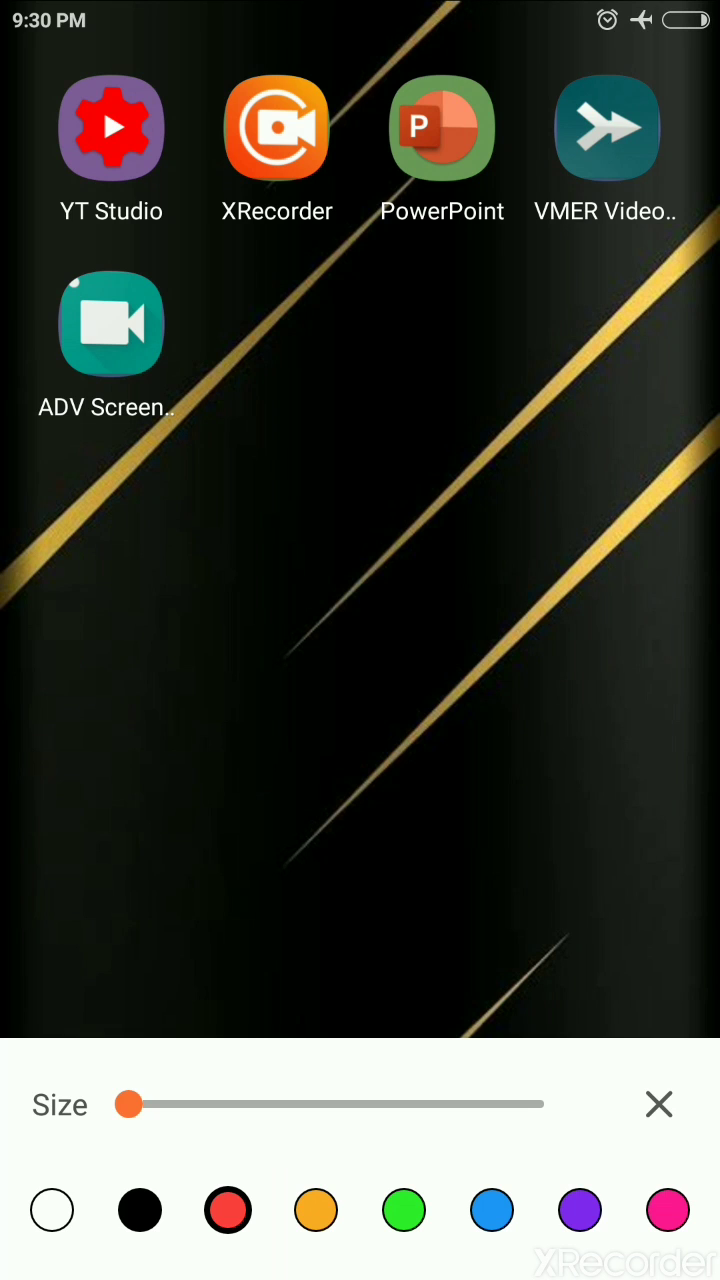
- Draw a red freehand circle around the XRecorder icon and a red arc beside VMER Video
drag(240, 45, 355, 270)
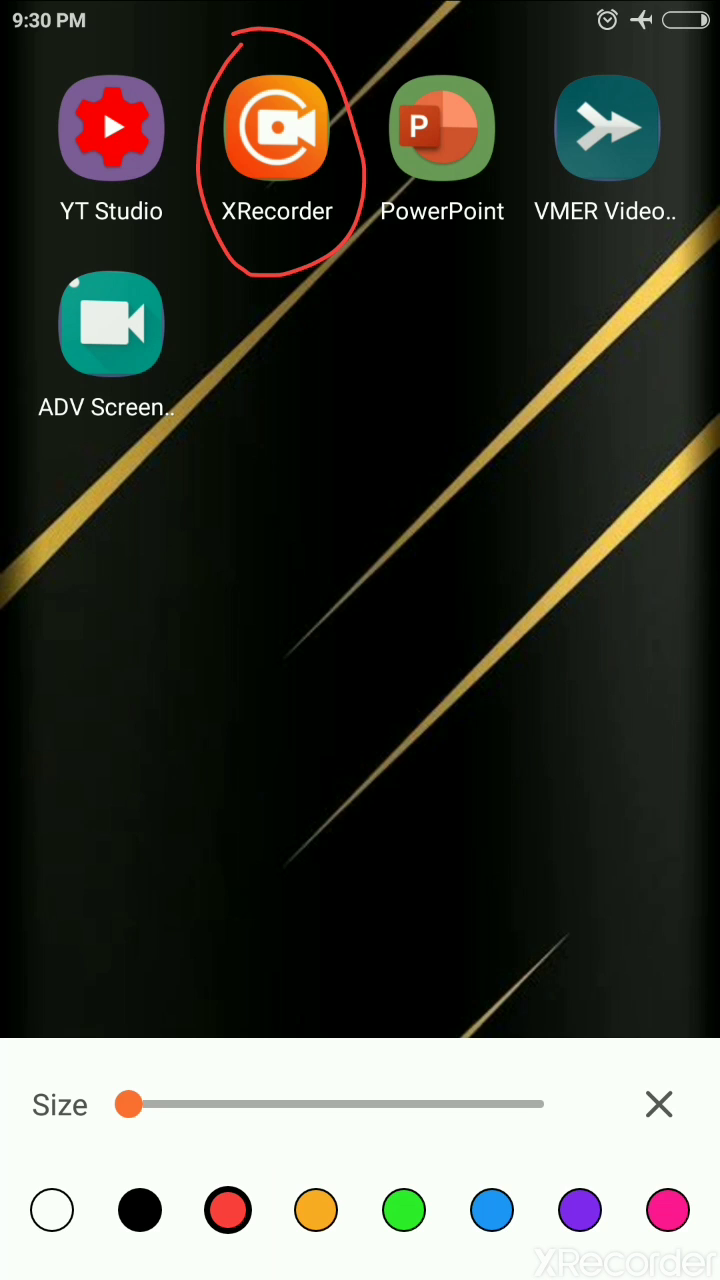
drag(560, 80, 560, 310)
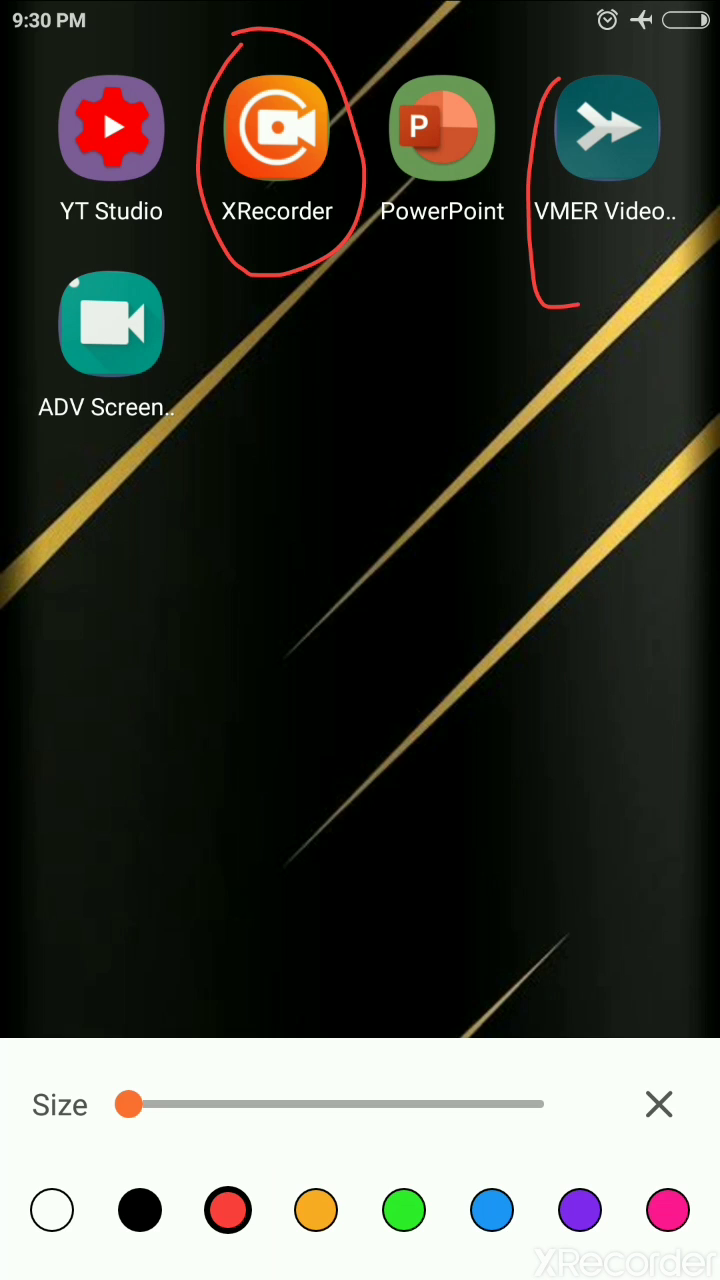